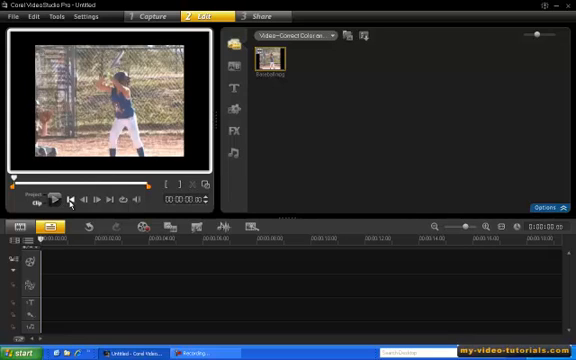
mouse_move(295, 109)
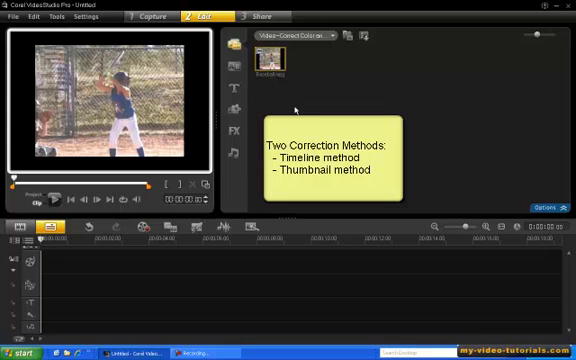
mouse_move(145, 270)
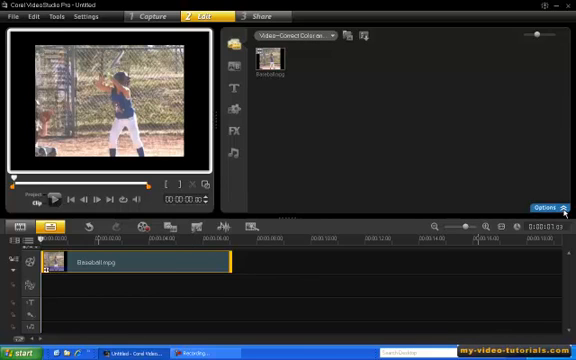
Step: Open Color Correction for the Baseball clip, showing hue, saturation, brightness, contrast and gamma at zero
left_click(544, 207)
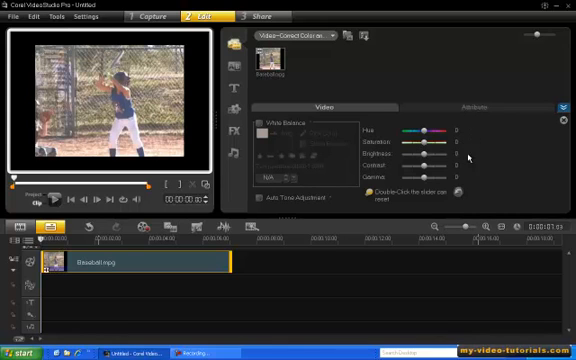
mouse_move(470, 185)
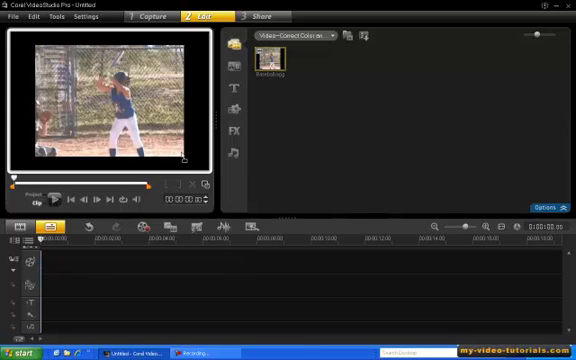
Step: Remove the Baseball clip from the timeline so it remains only in the library
left_click_drag(264, 62, 140, 265)
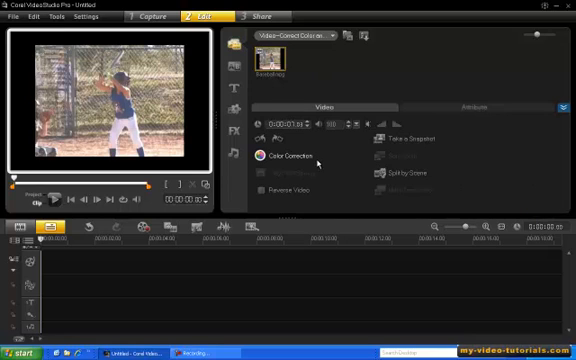
Step: Open Color Correction from the Baseball library thumbnail and adjust its setting slider
left_click(292, 156)
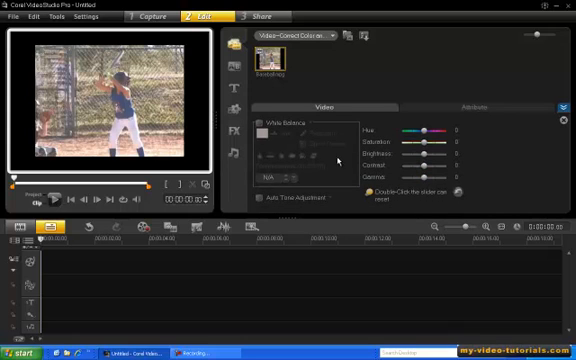
mouse_move(350, 160)
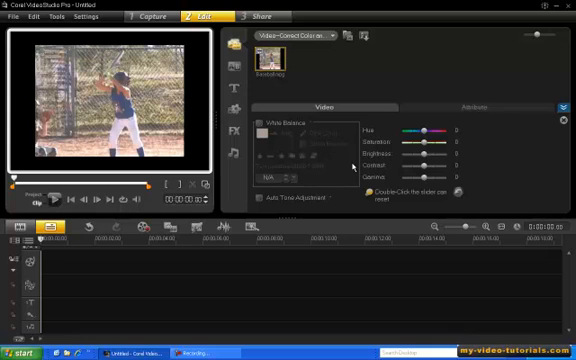
left_click_drag(427, 147, 413, 147)
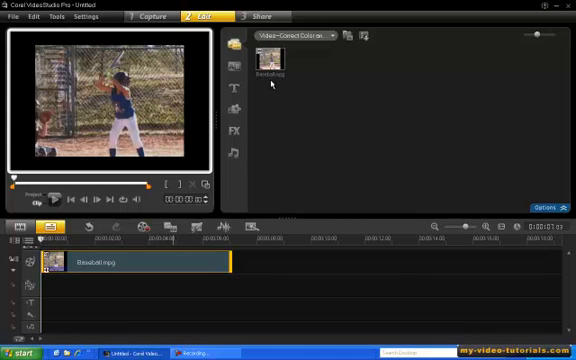
mouse_move(270, 85)
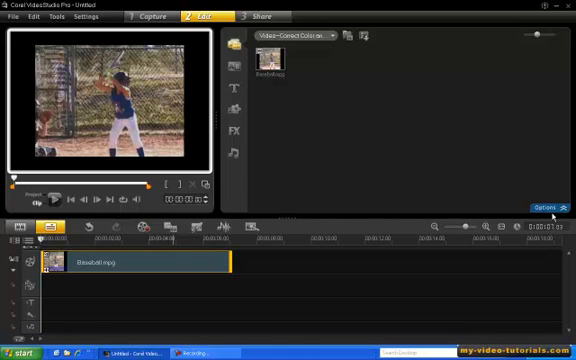
Step: Show the timeline Baseball clip's Video options with duration, speed and color correction
left_click(555, 204)
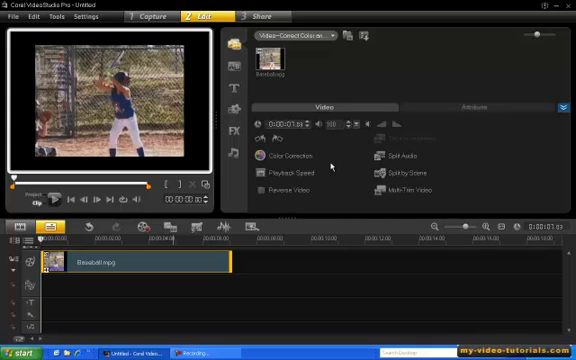